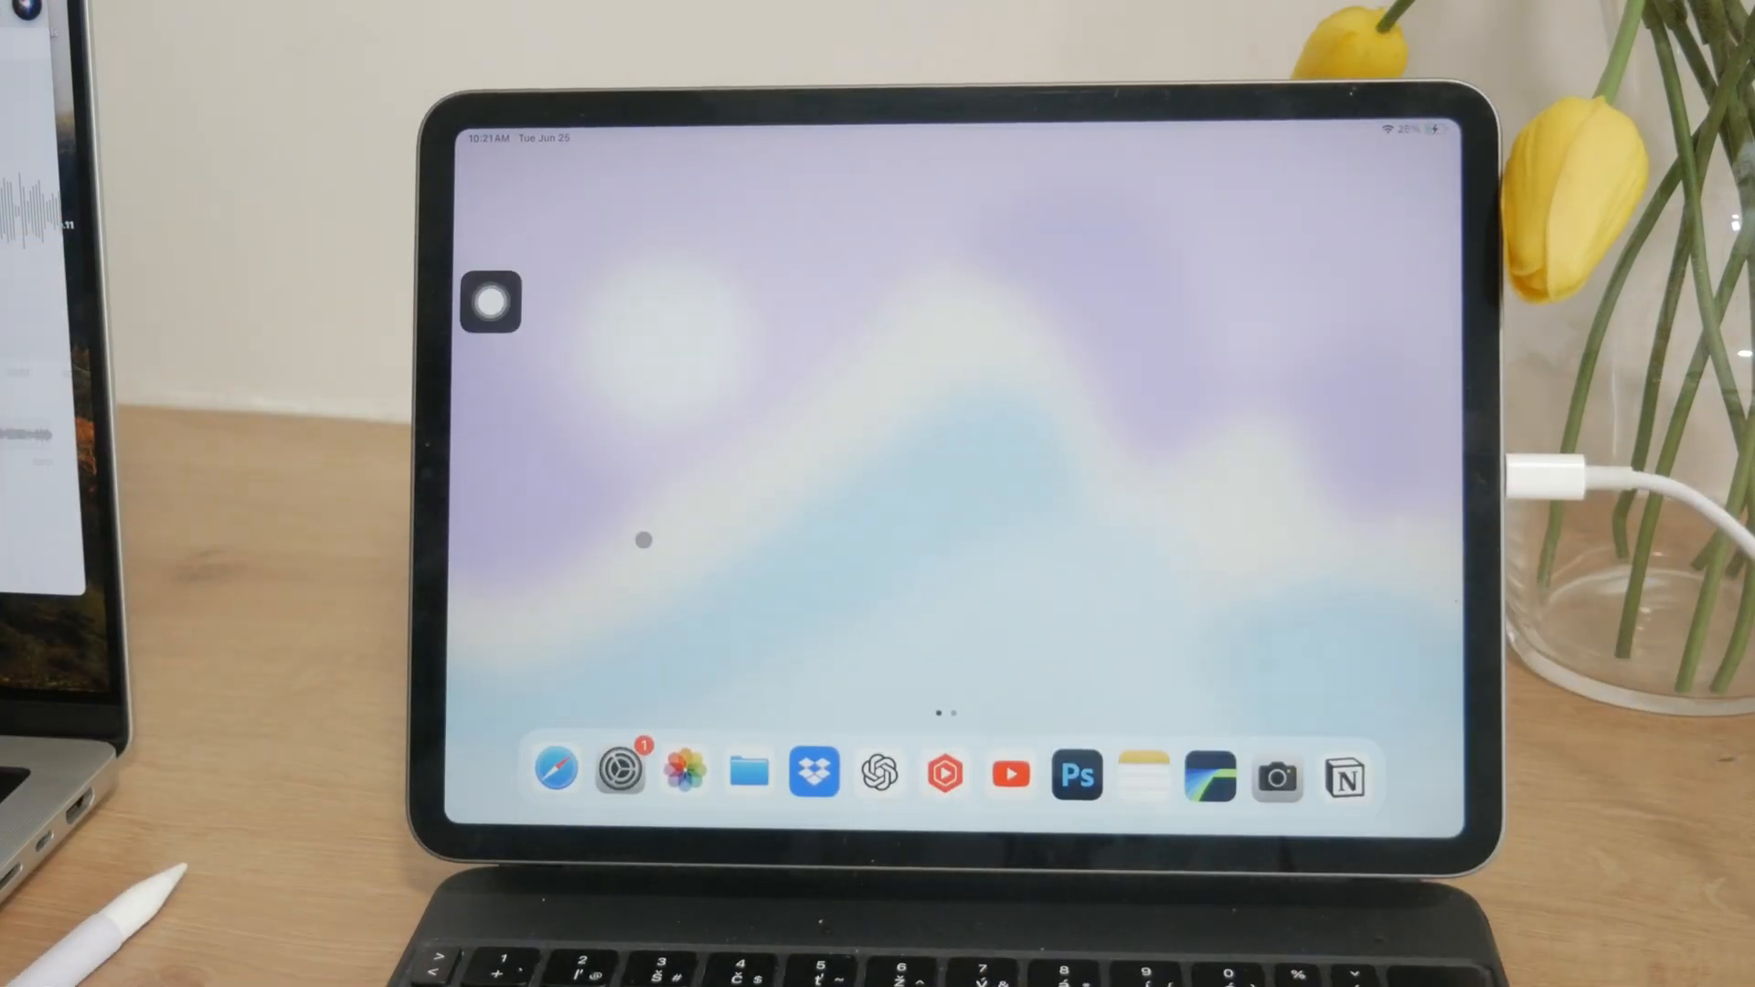
Browse the store's skins section in the web browser
click(553, 772)
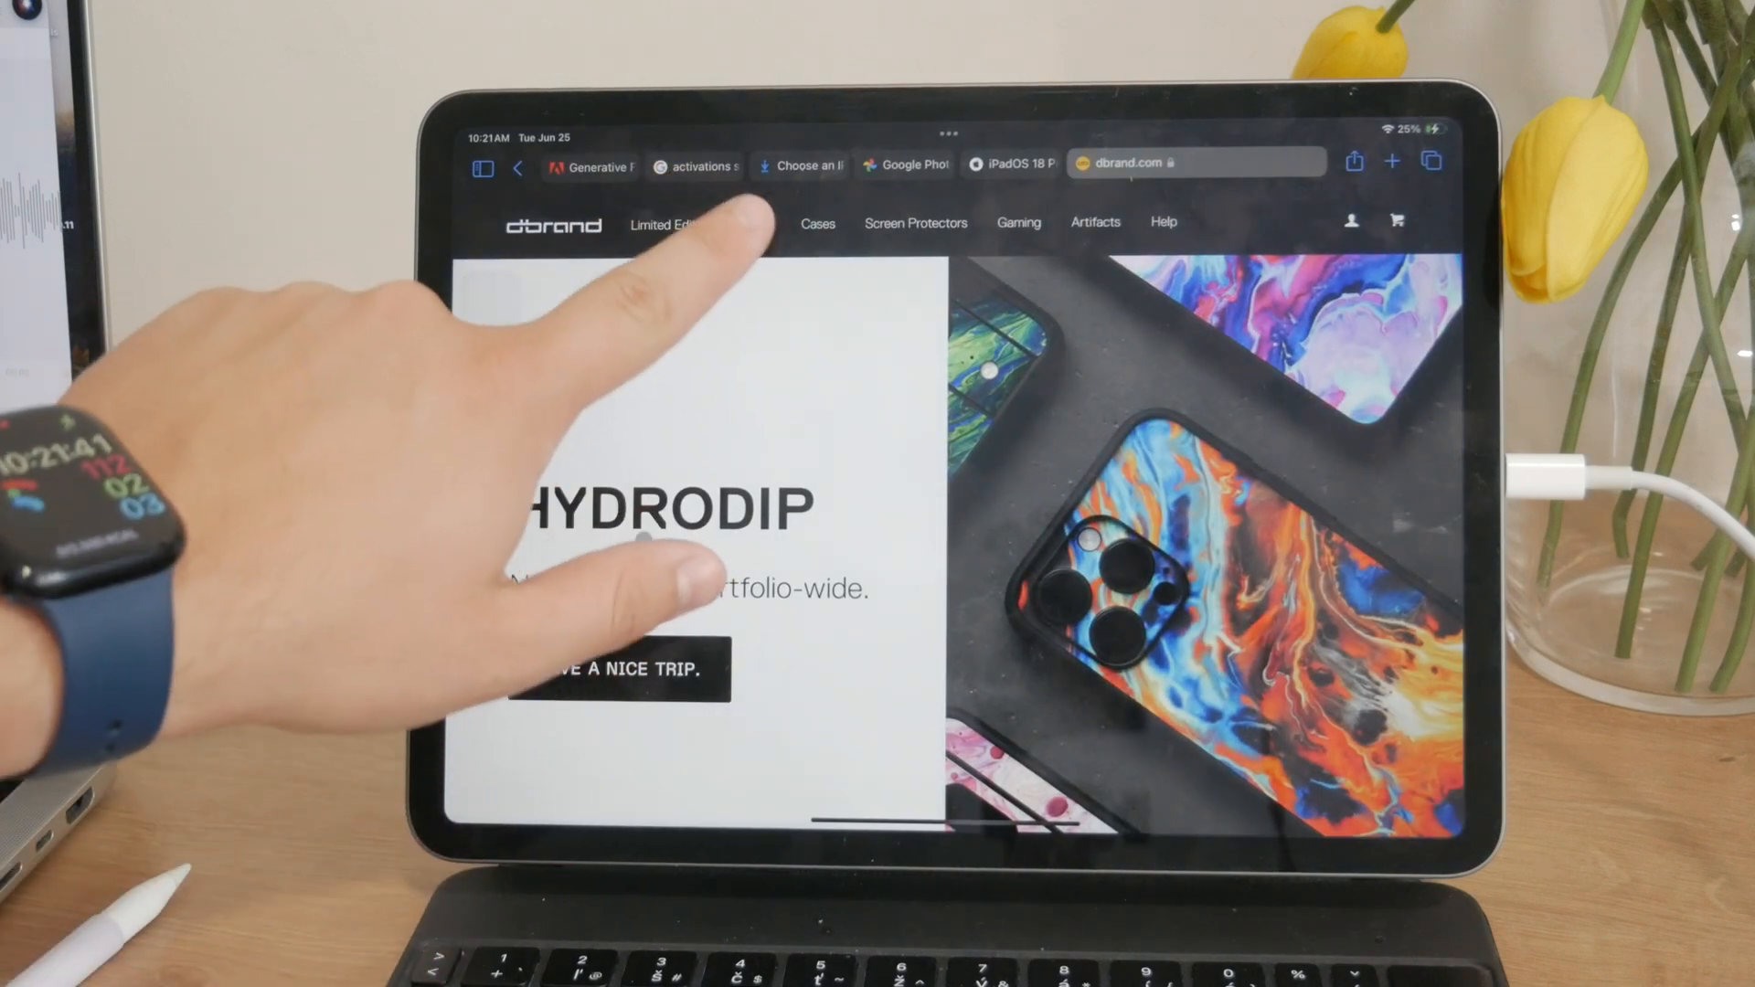
click(756, 223)
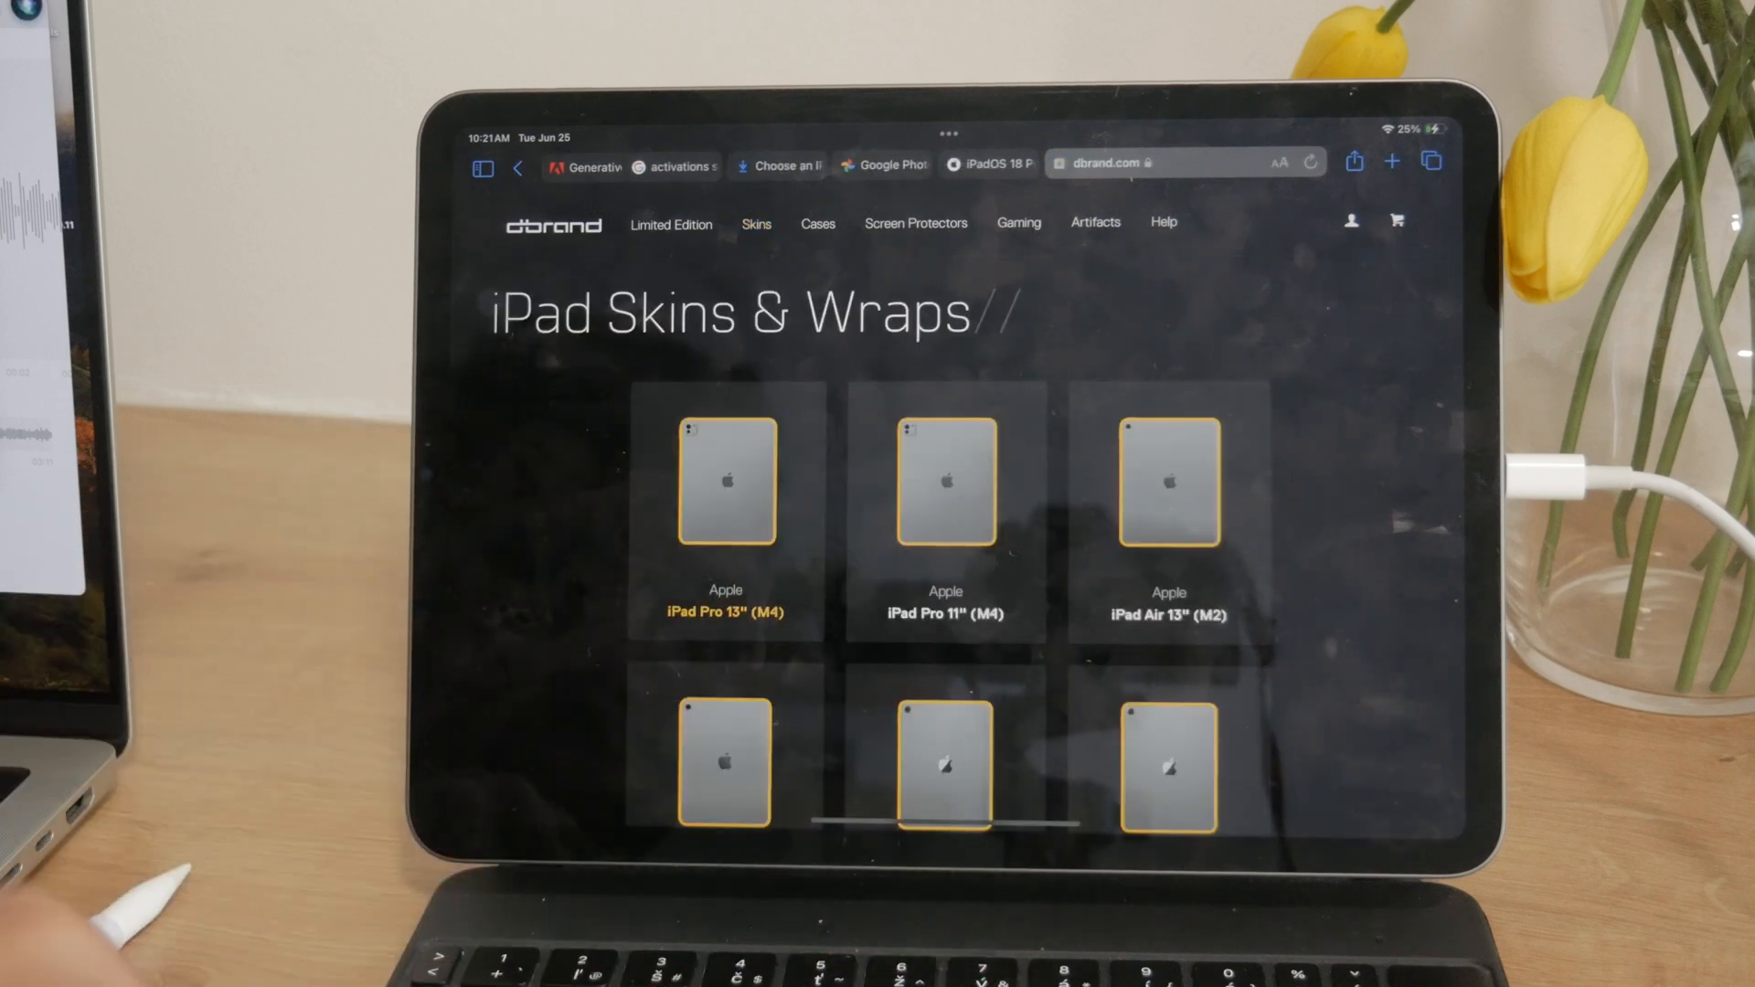
scroll(down, 3)
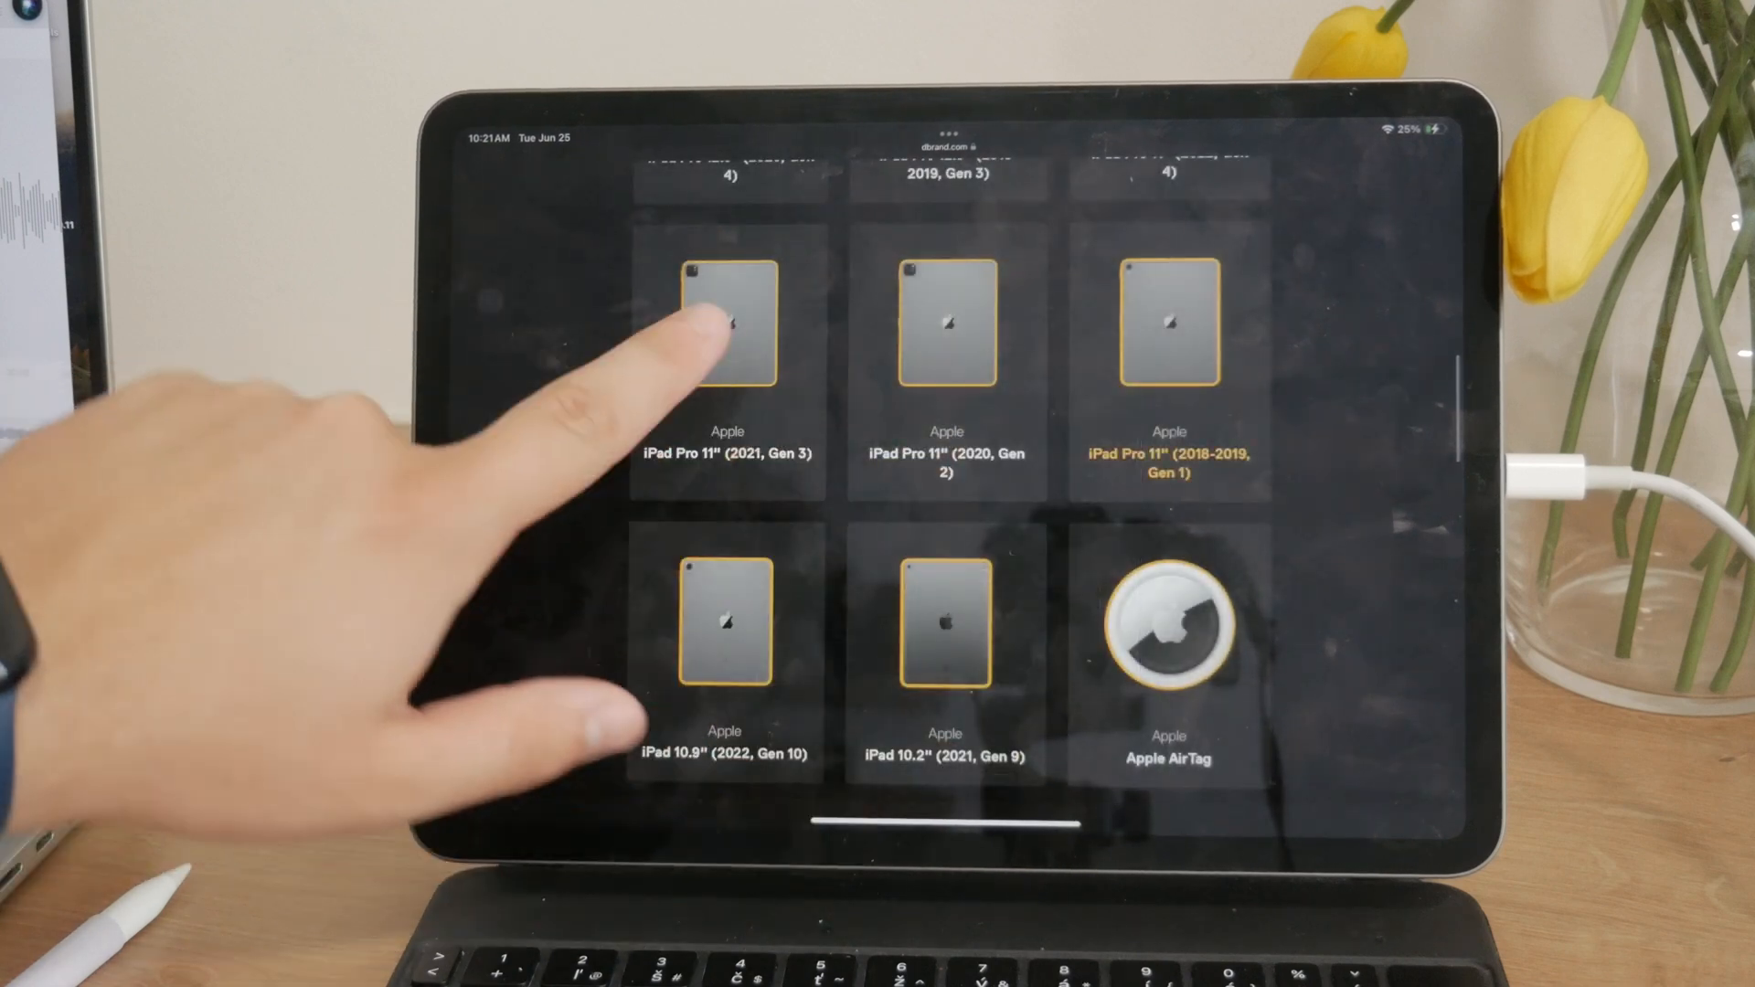
click(724, 324)
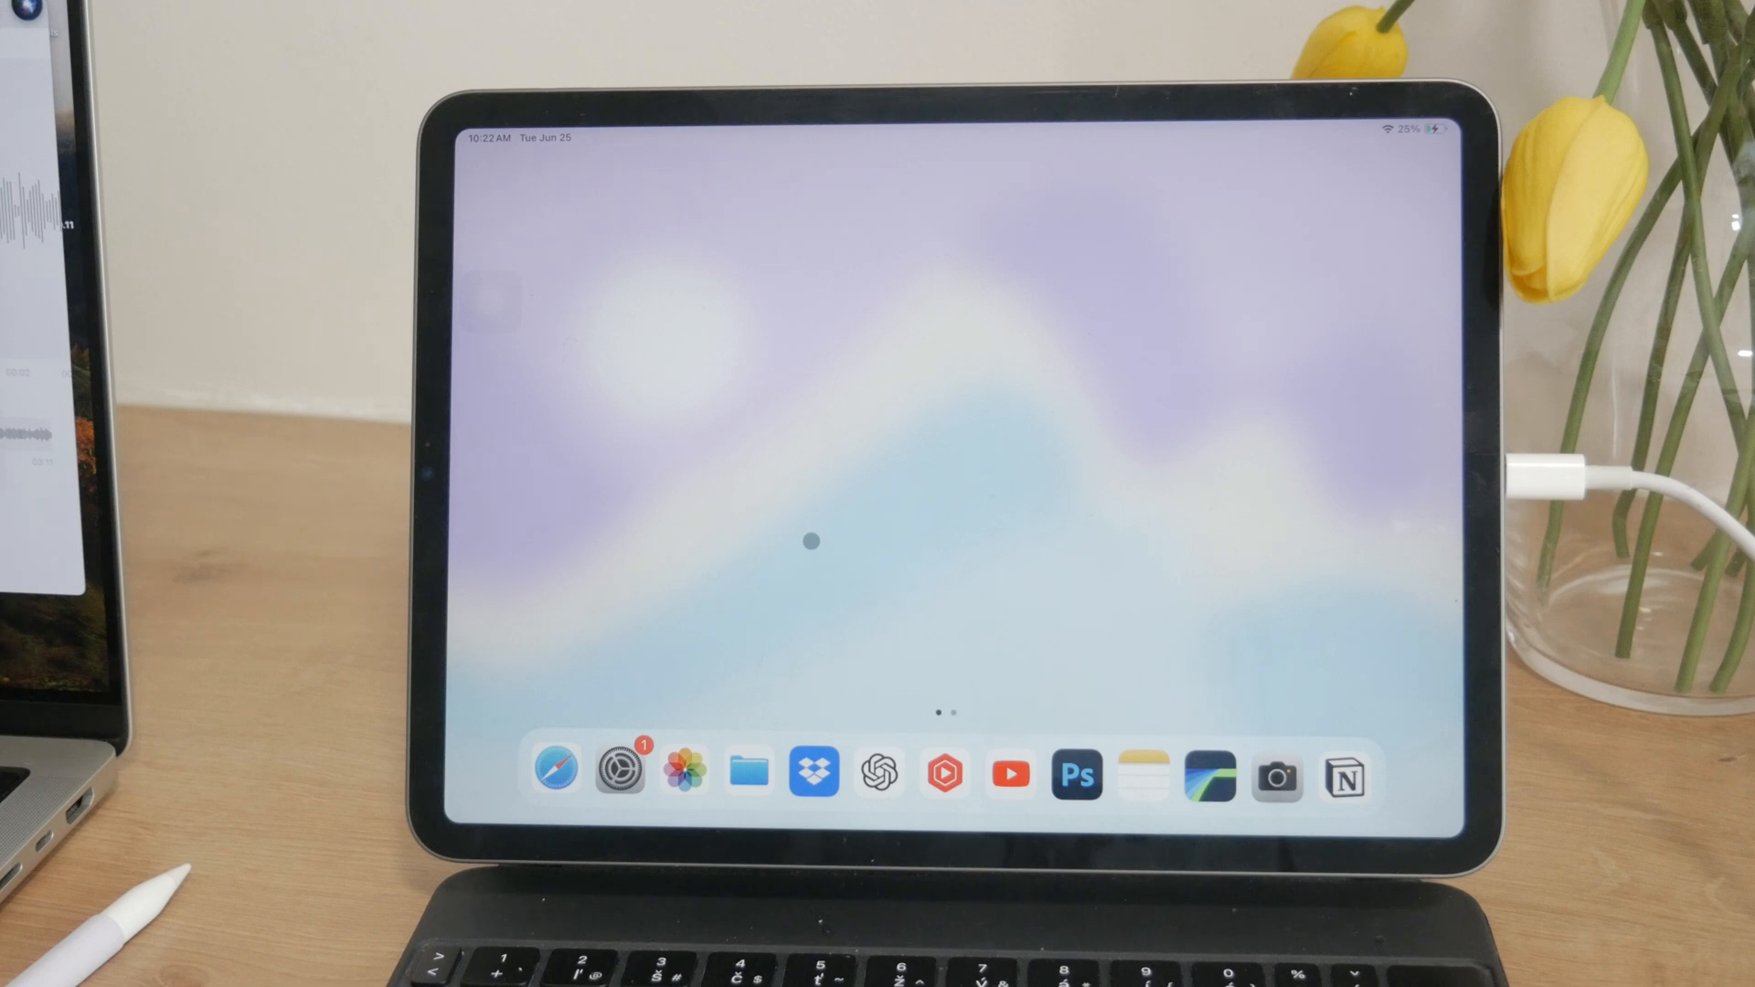
Go from the Settings app to Accessibility's Display & Text Size page
click(617, 771)
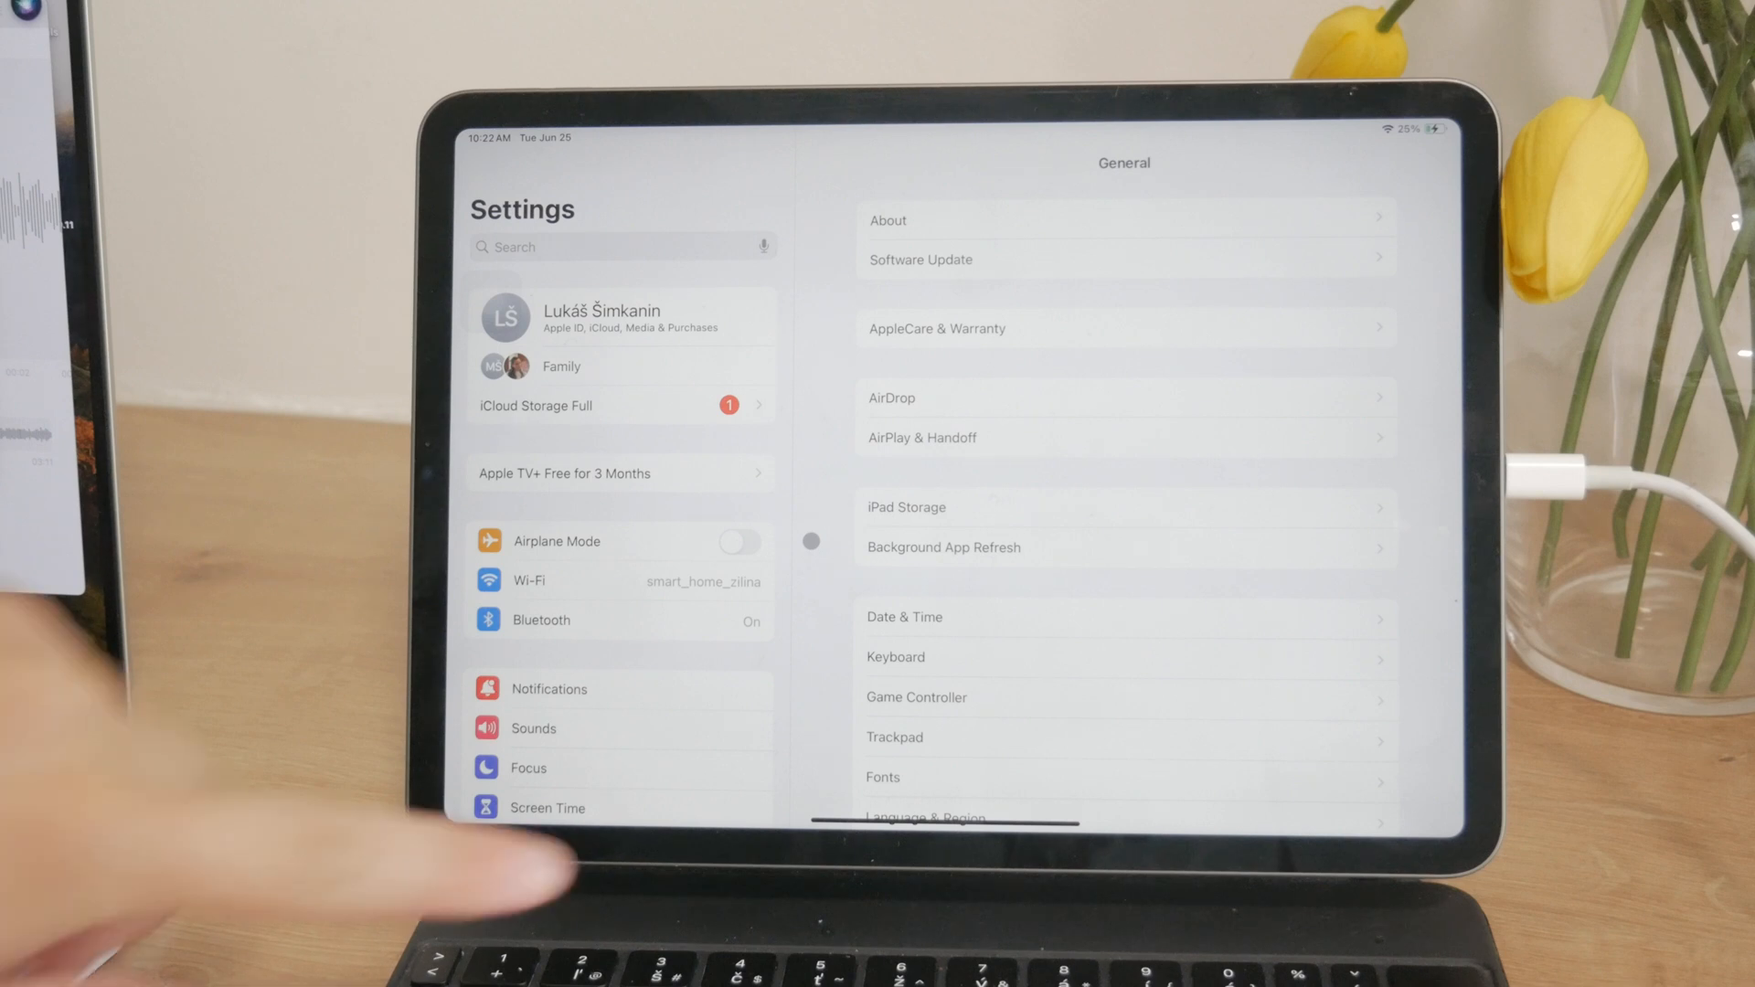
scroll(down, 3)
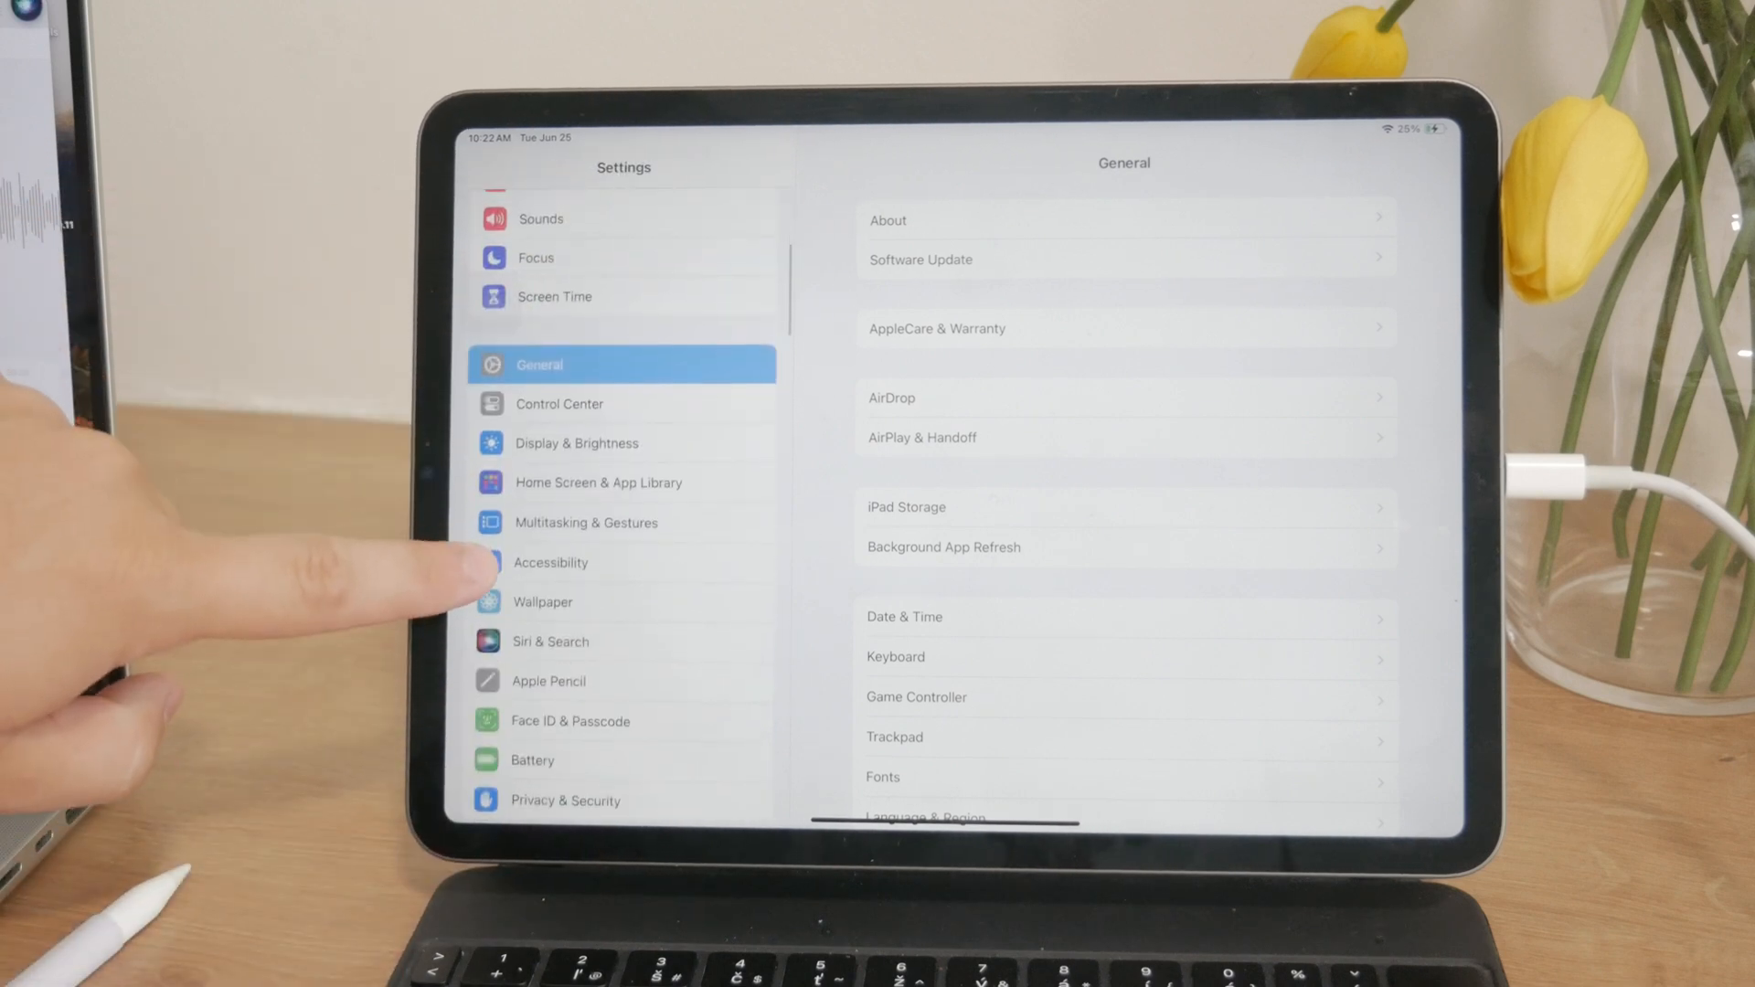
click(549, 562)
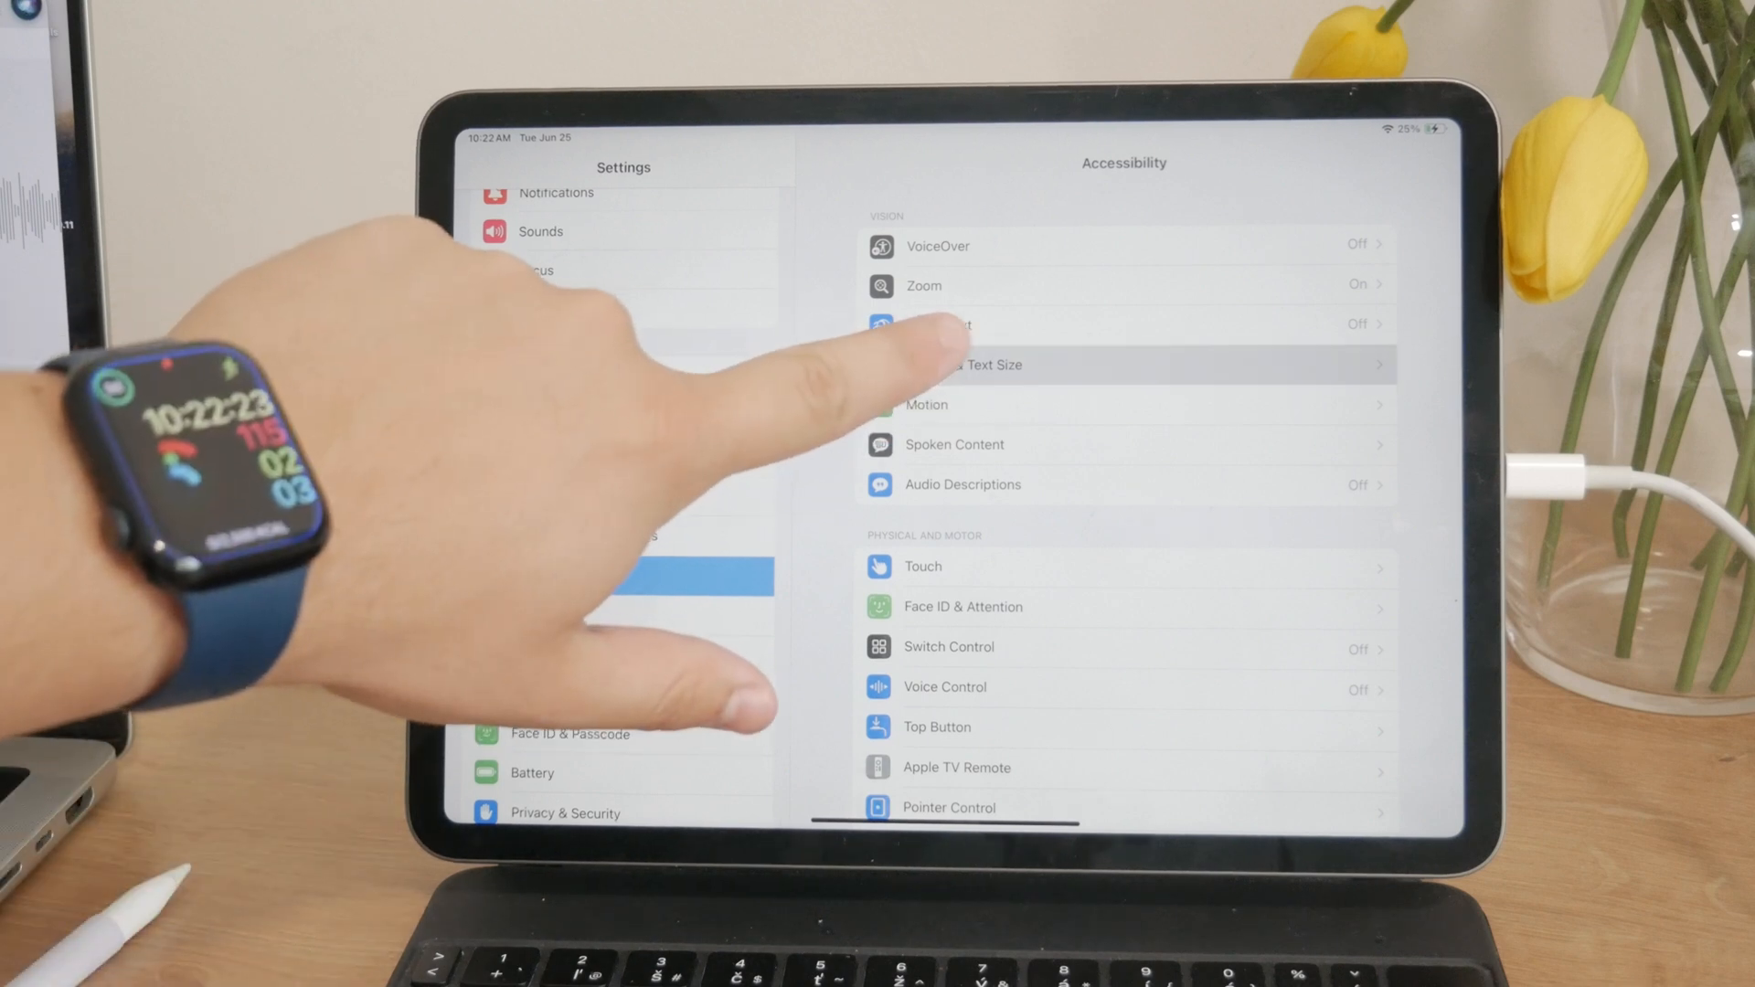
click(1119, 364)
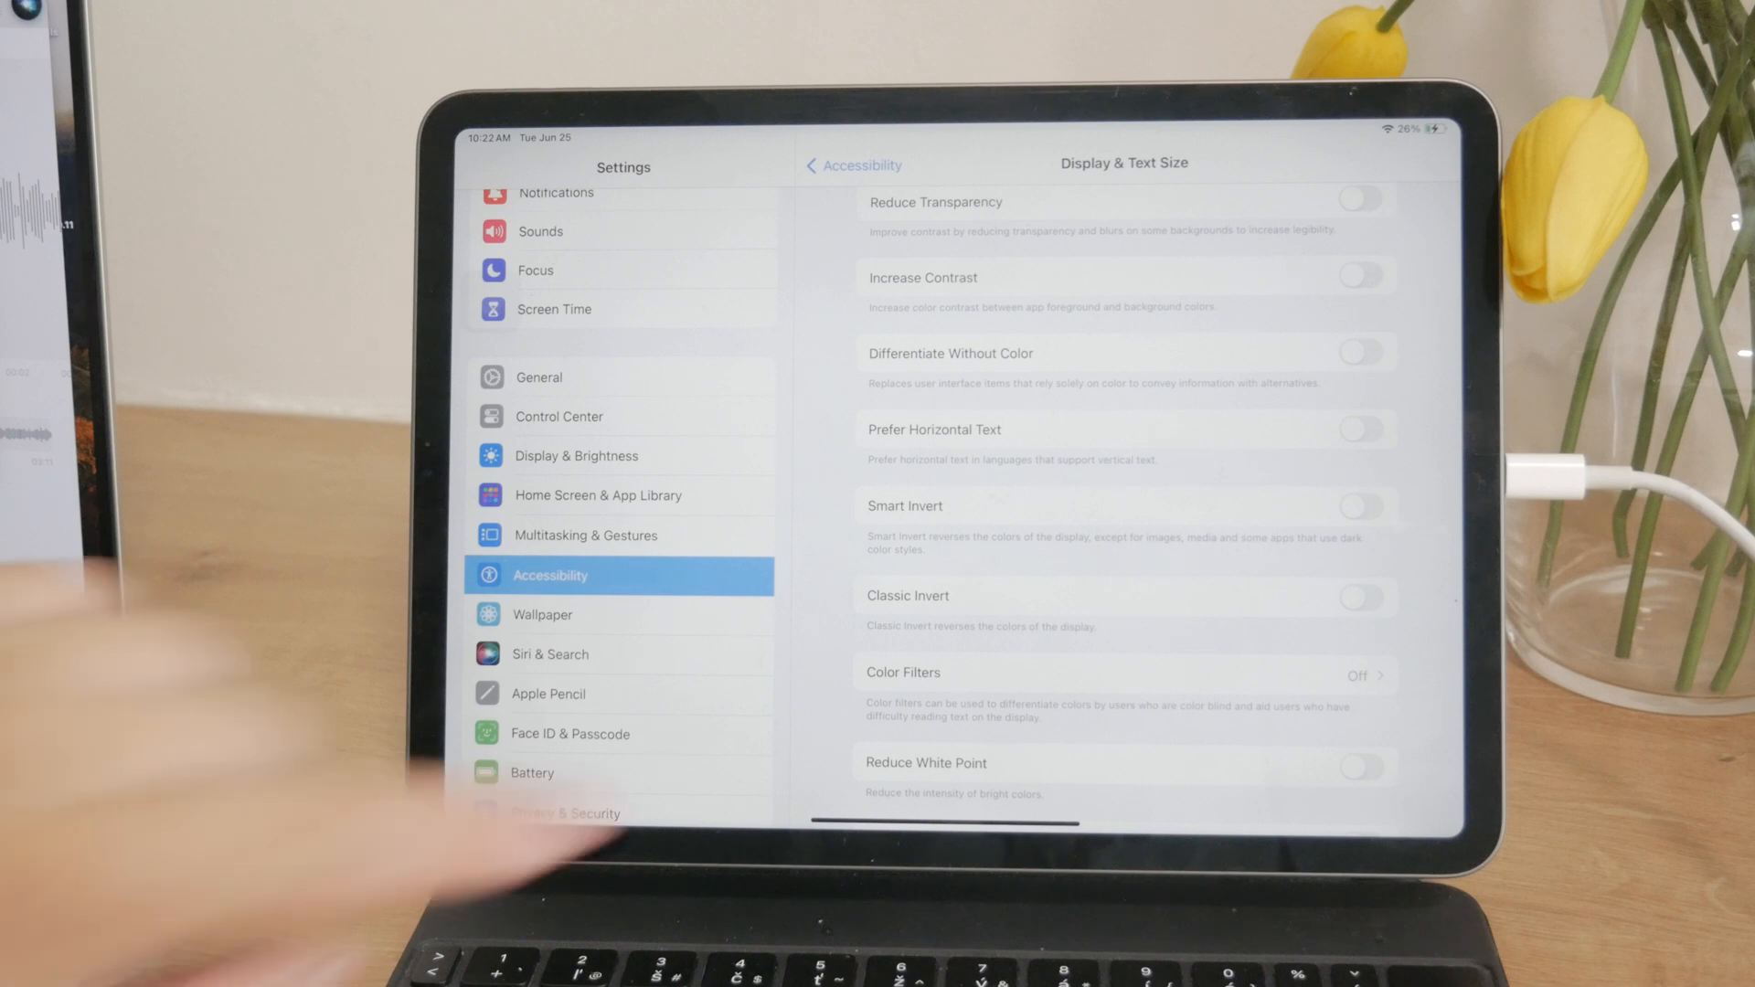
Try the Blue/Yellow Filter, then choose Color Tint as the display filter
scroll(down, 3)
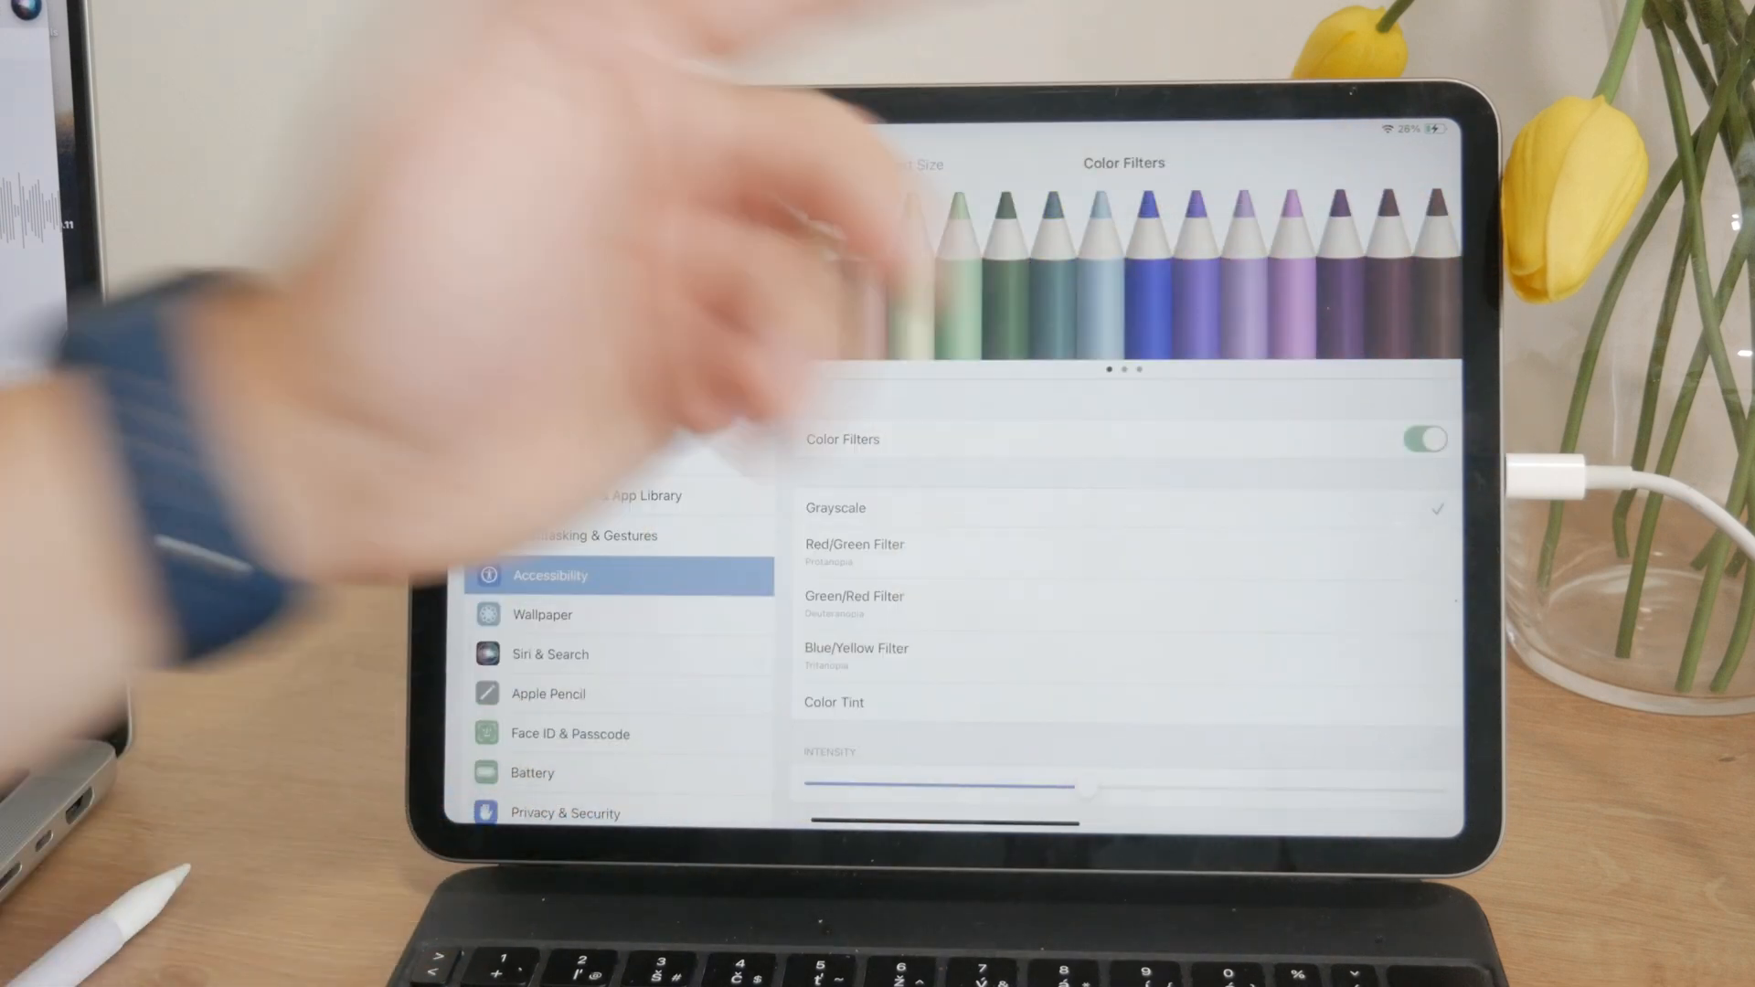
click(854, 595)
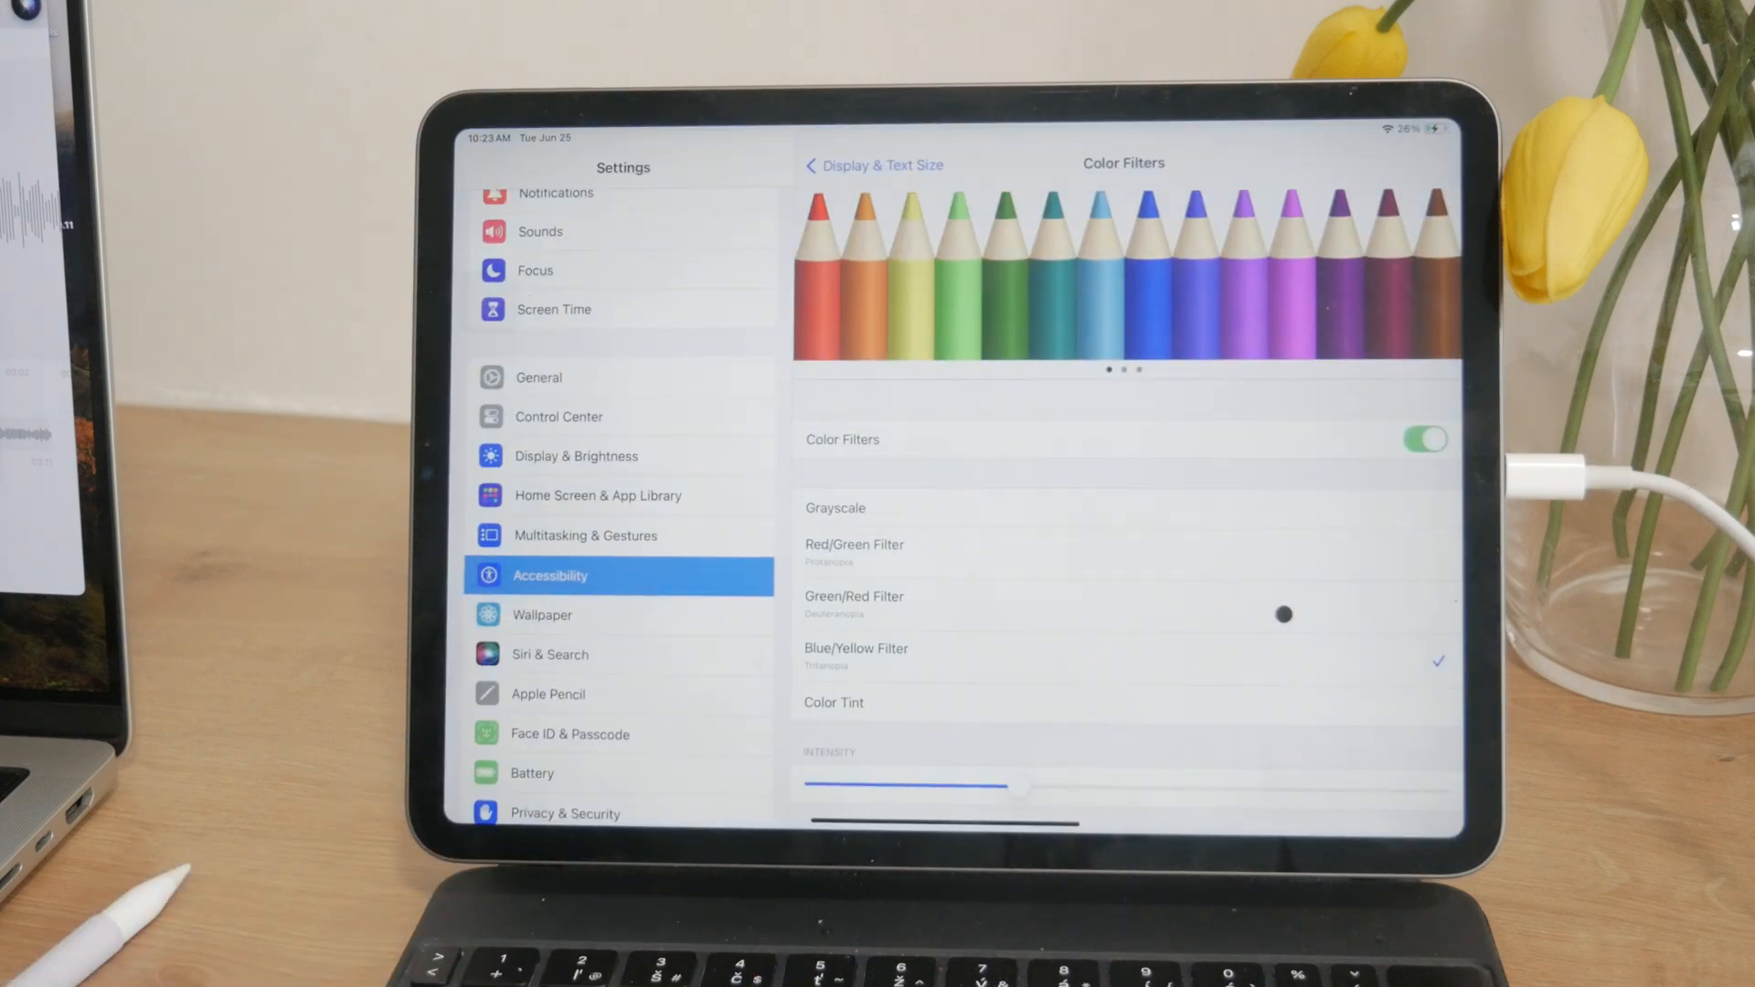
click(834, 702)
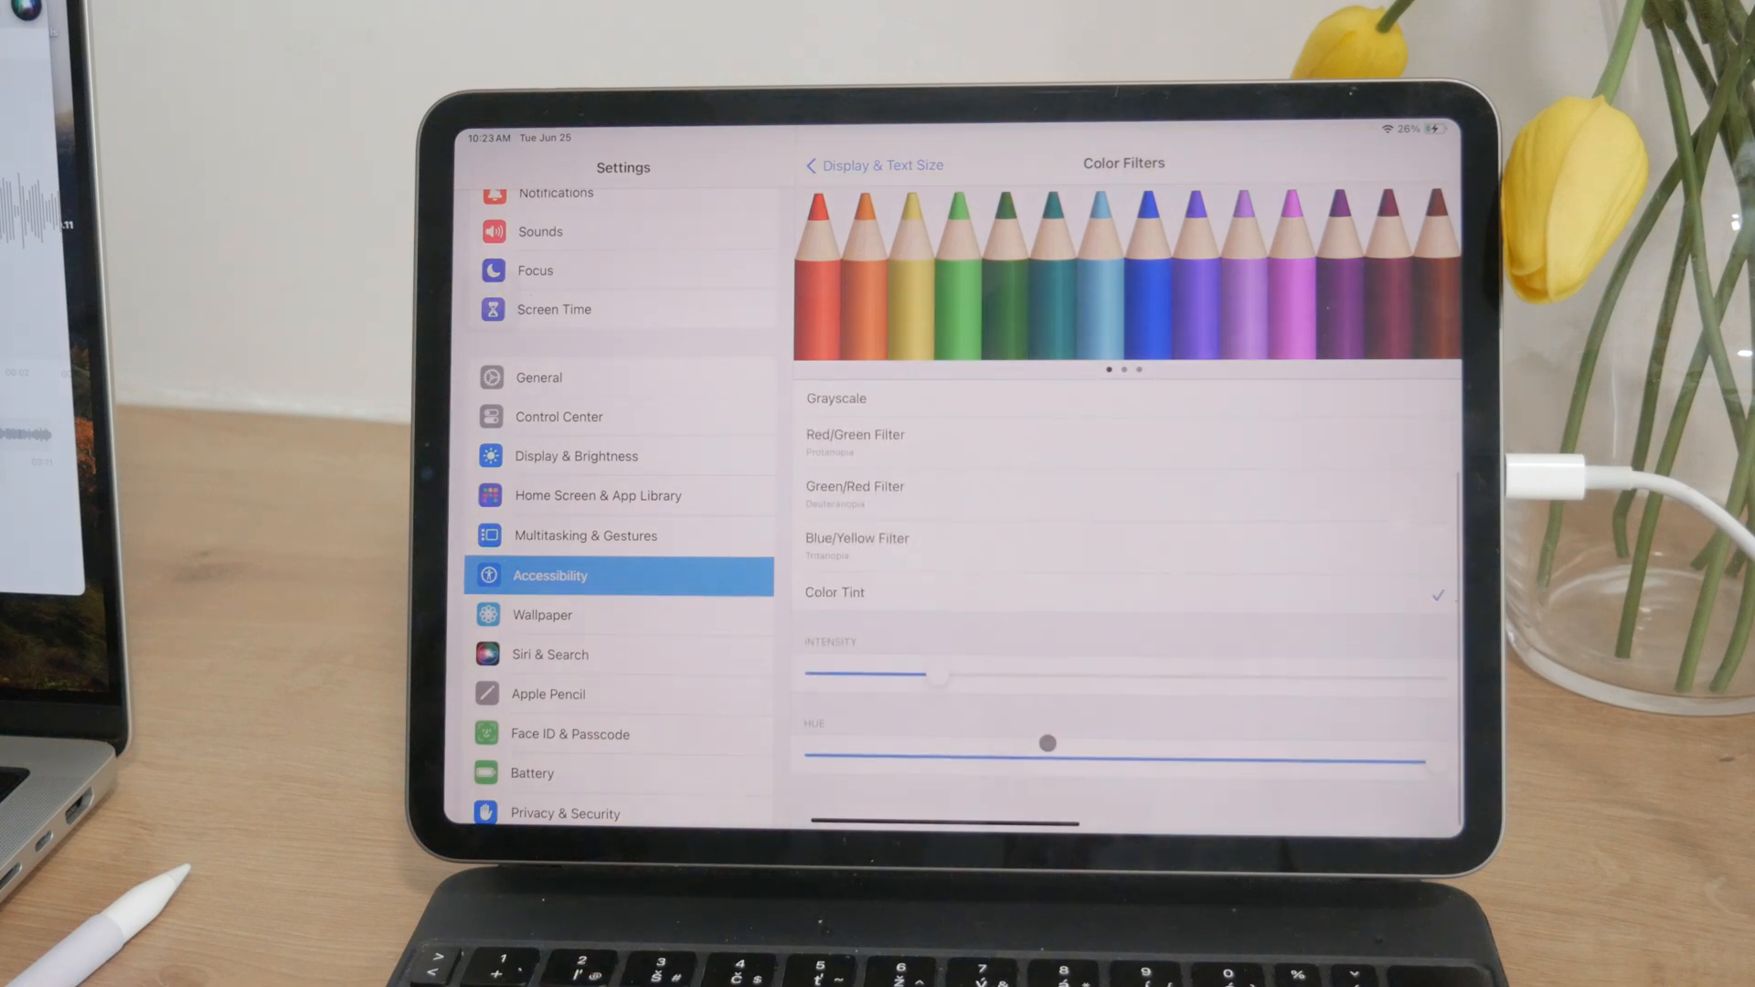
Change the colour tint's hue and intensity with their sliders
drag(1046, 743, 1397, 773)
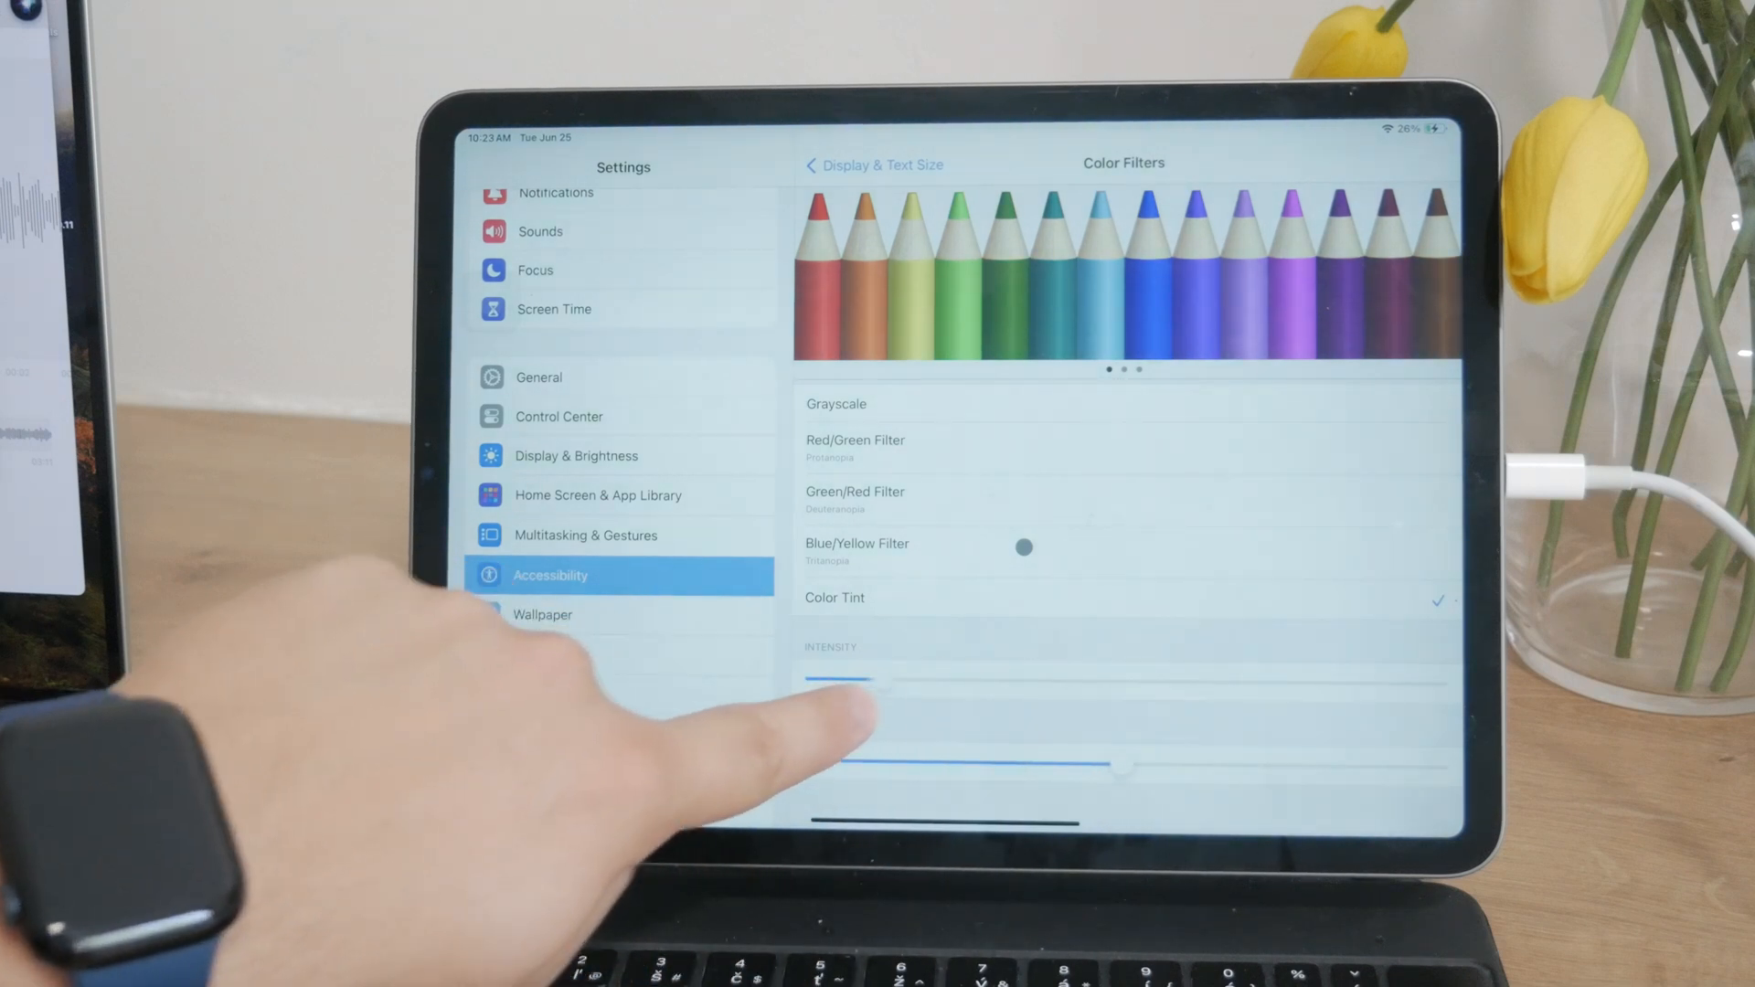
drag(828, 681, 1433, 682)
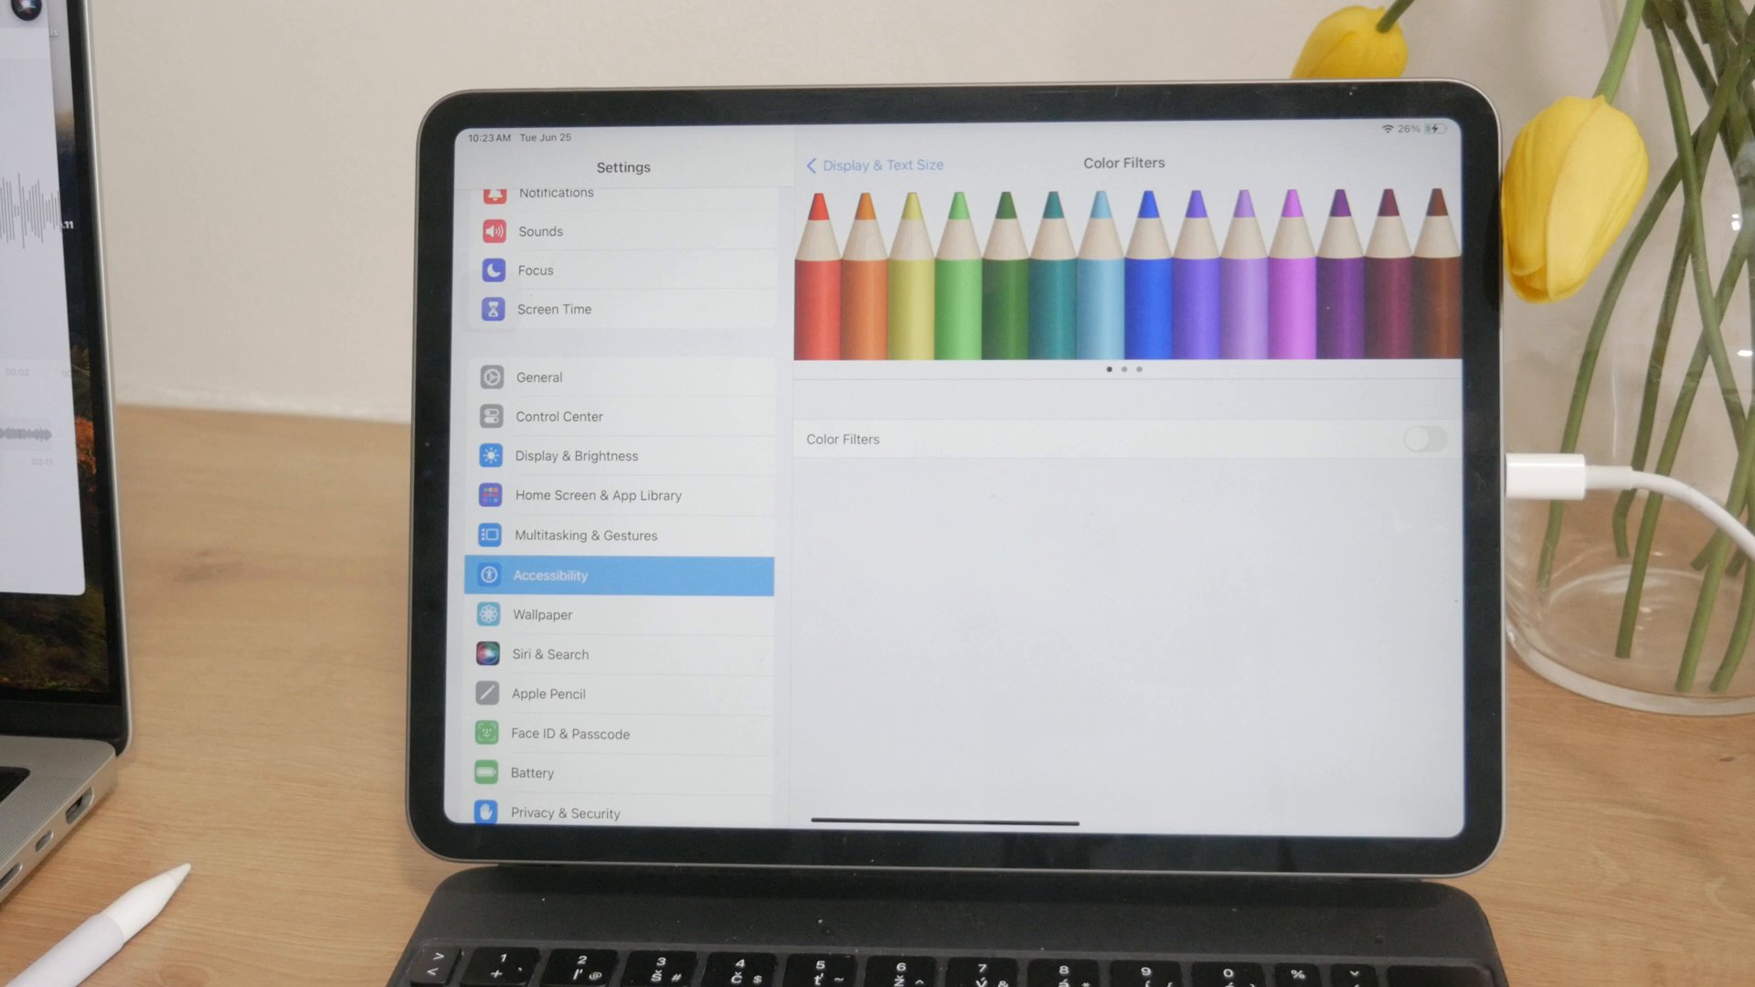
Go back through Display & Text Size to Accessibility and scroll its list
click(834, 164)
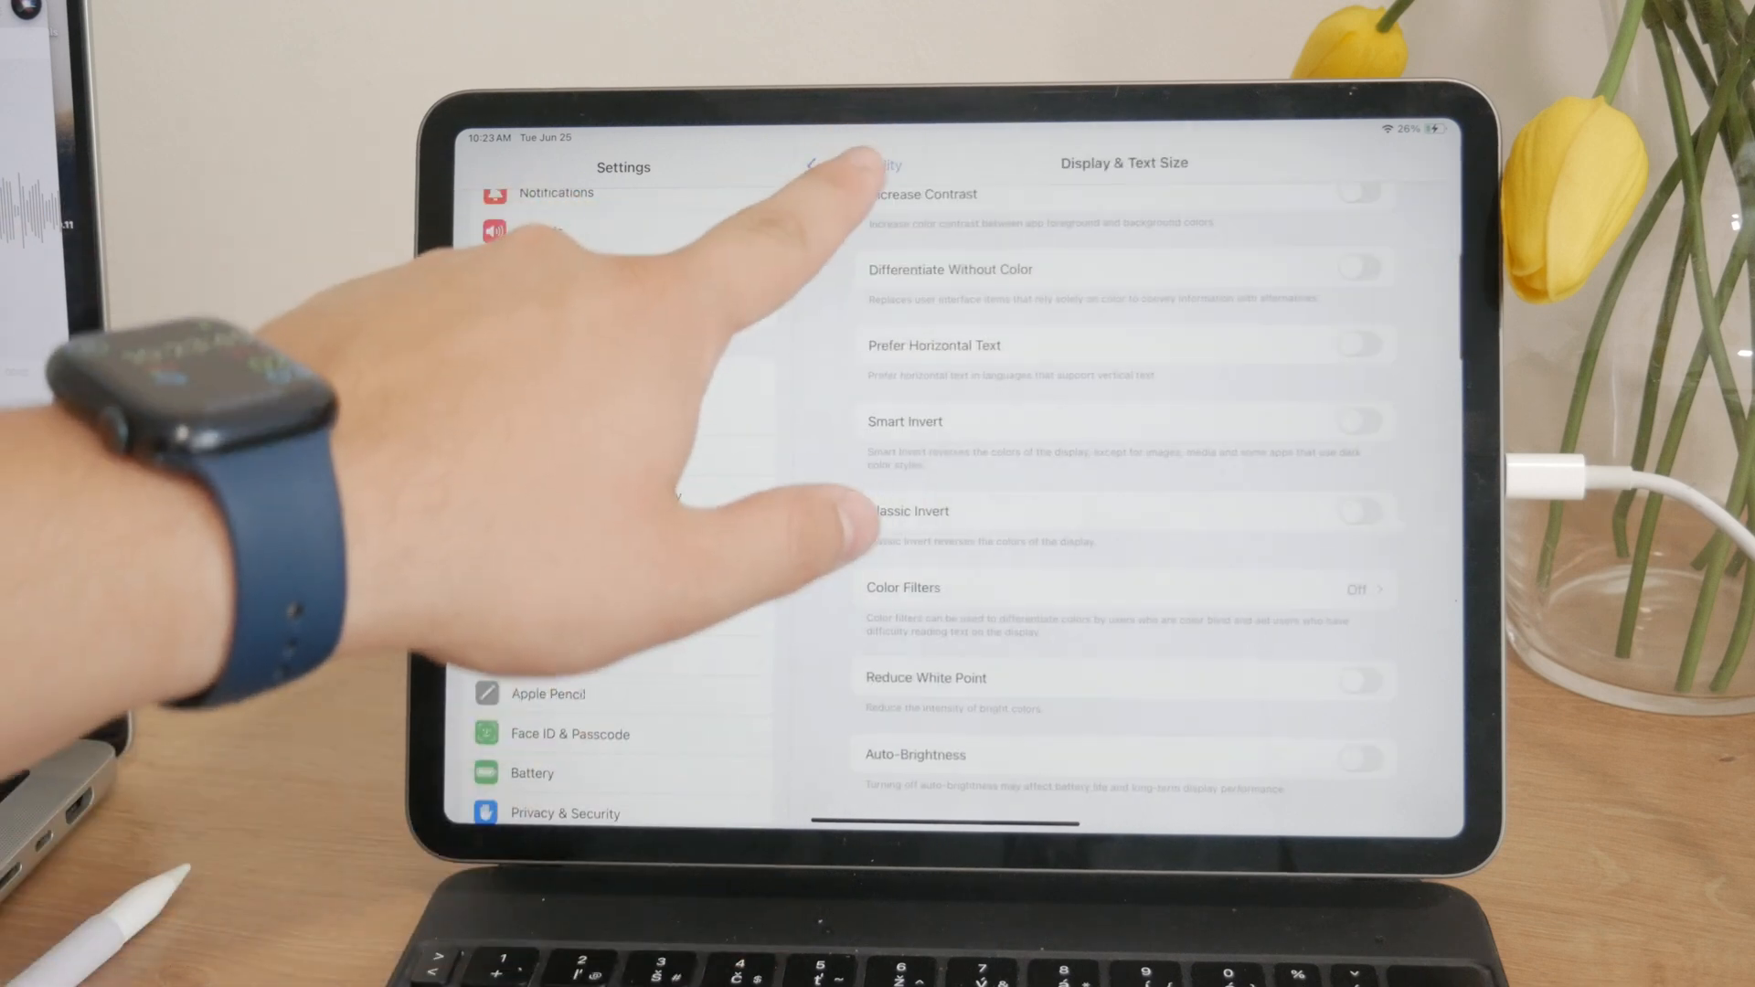
click(834, 165)
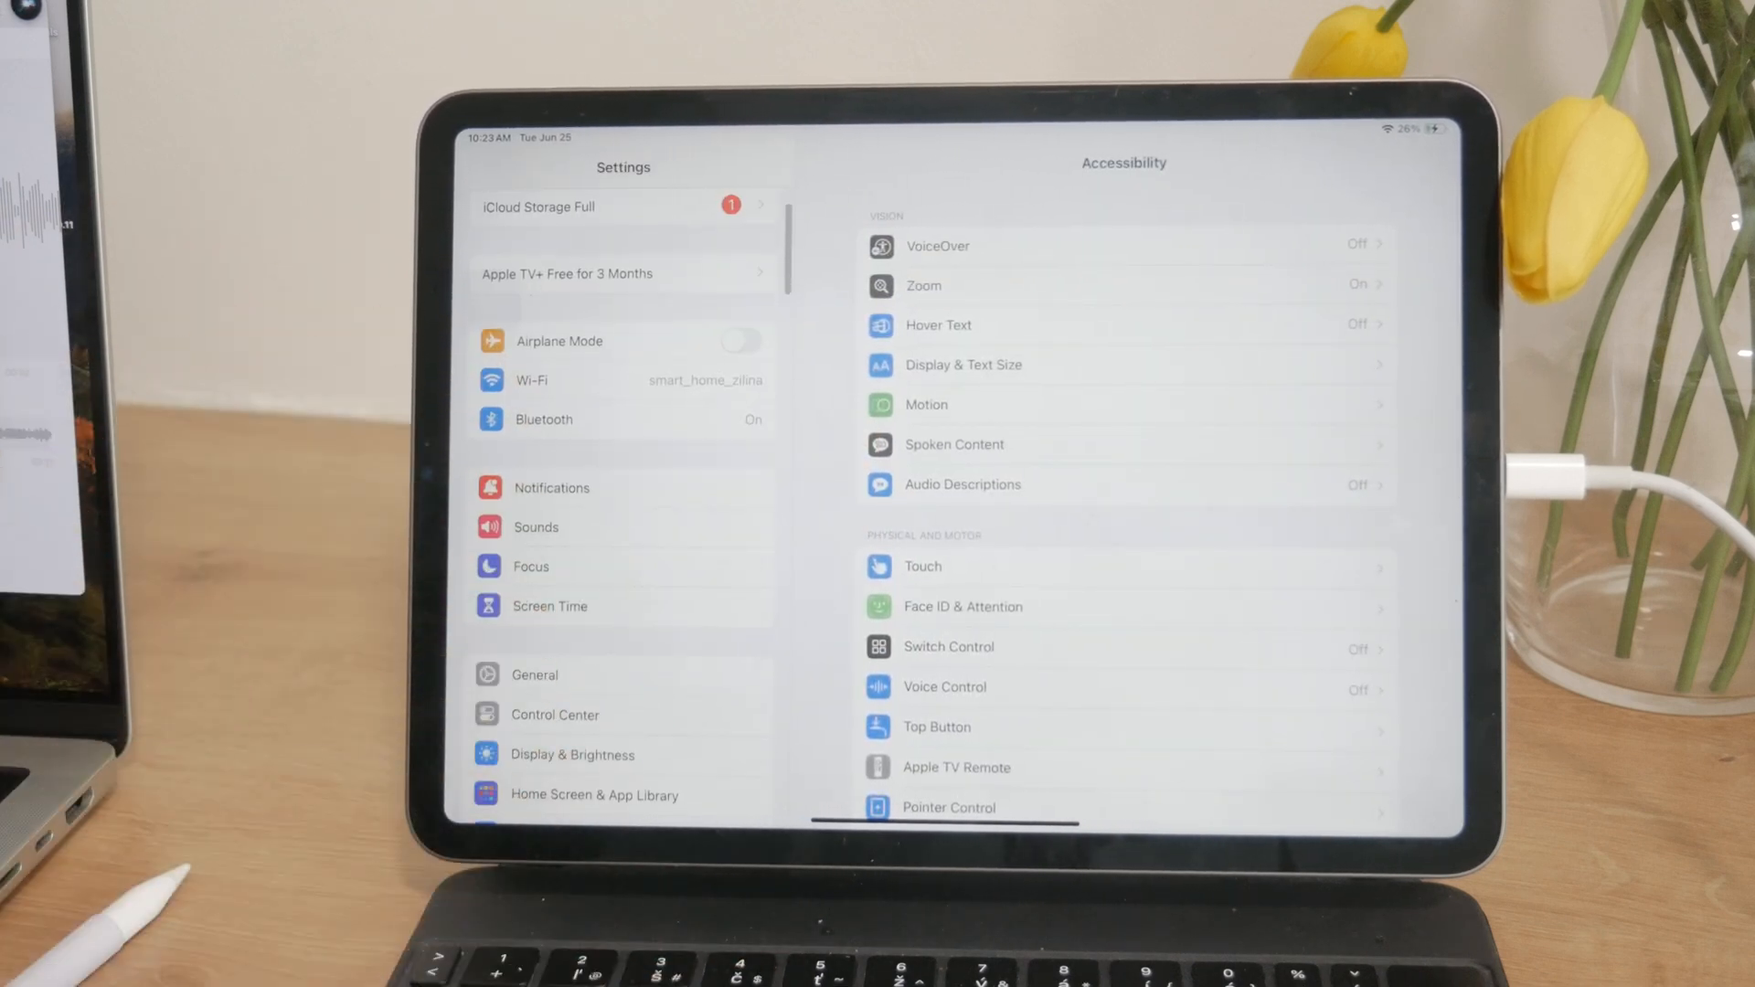
scroll(down, 3)
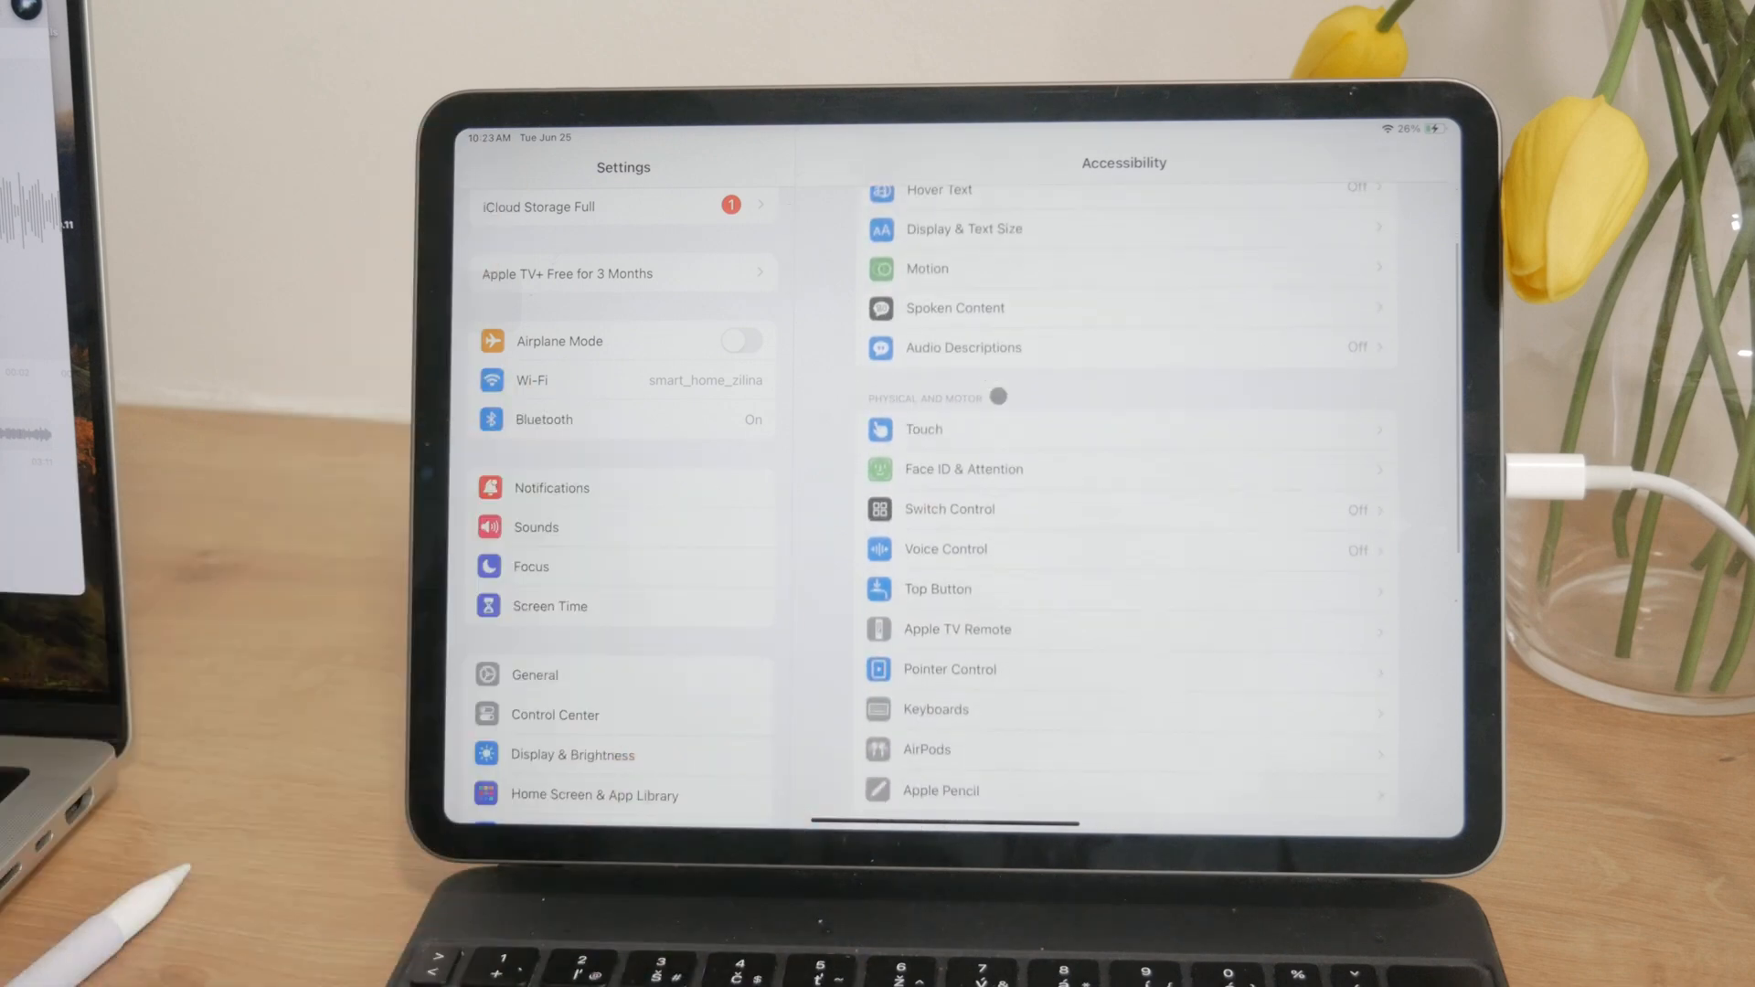